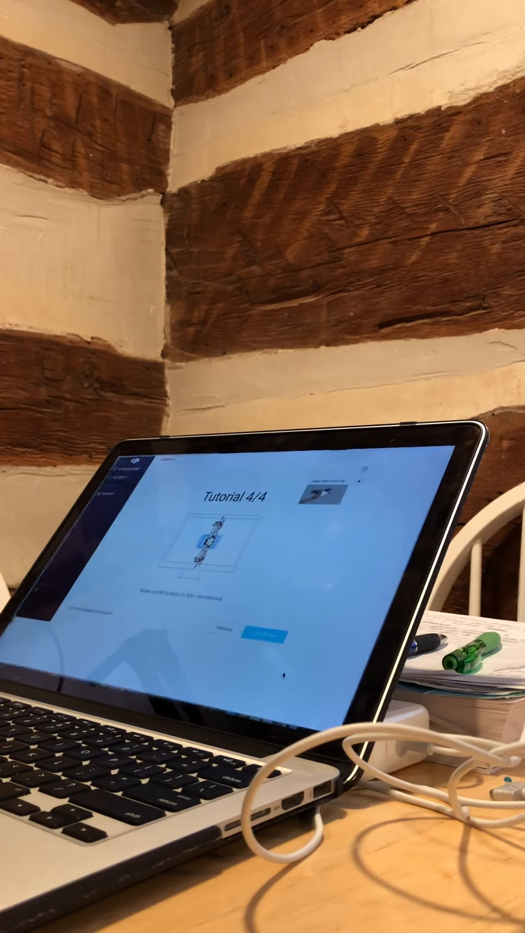
Leave full-screen calibration view to show tutorial page 4 of 4 in the normal window.
click(265, 648)
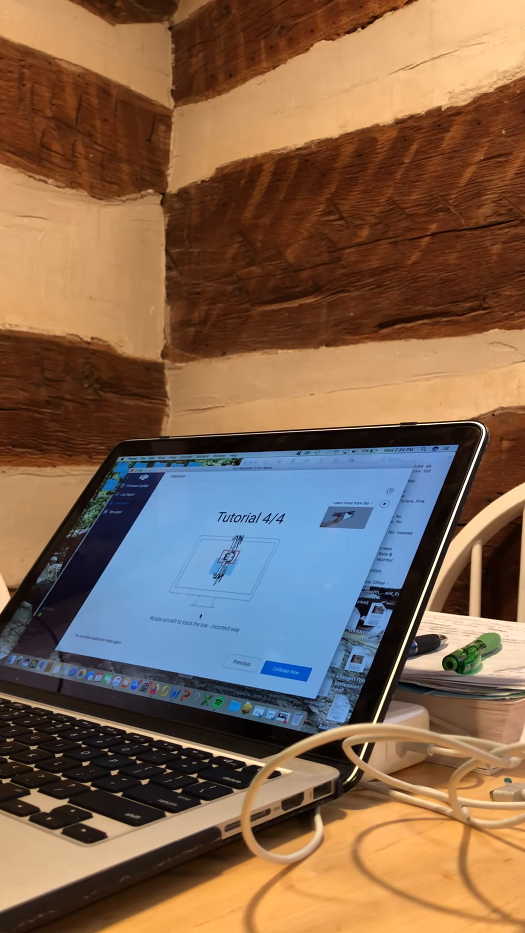
Start calibration, then confirm stopping it and exiting full-screen mode.
click(288, 674)
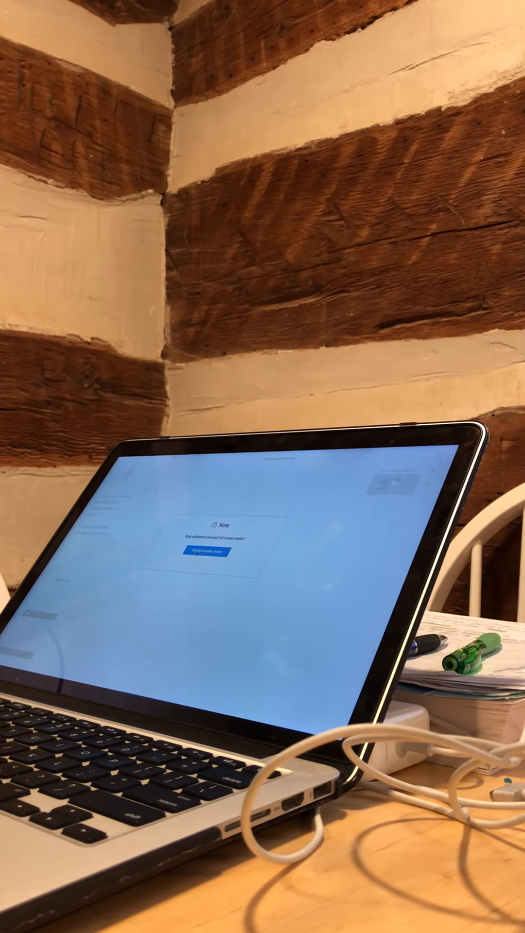
click(205, 564)
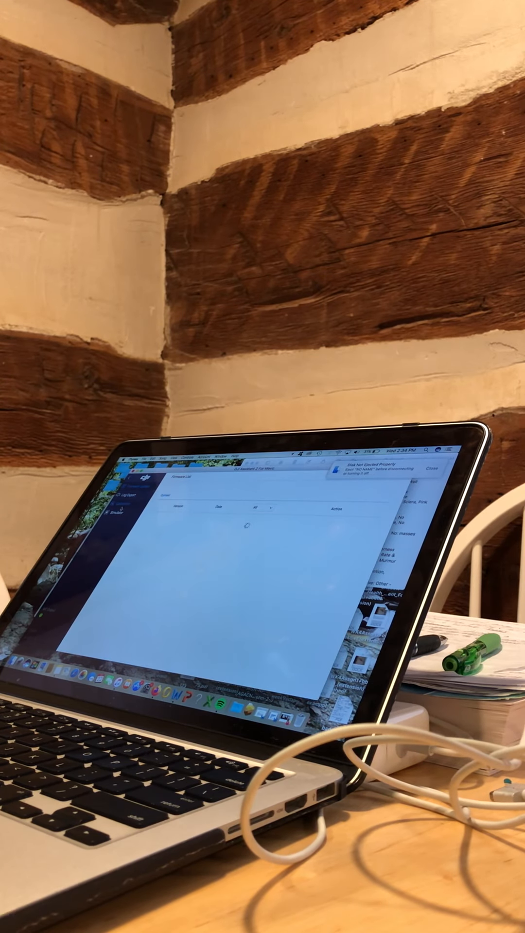
Reopen the vision calibration tutorial and page through it to the full-screen calibration window.
click(298, 674)
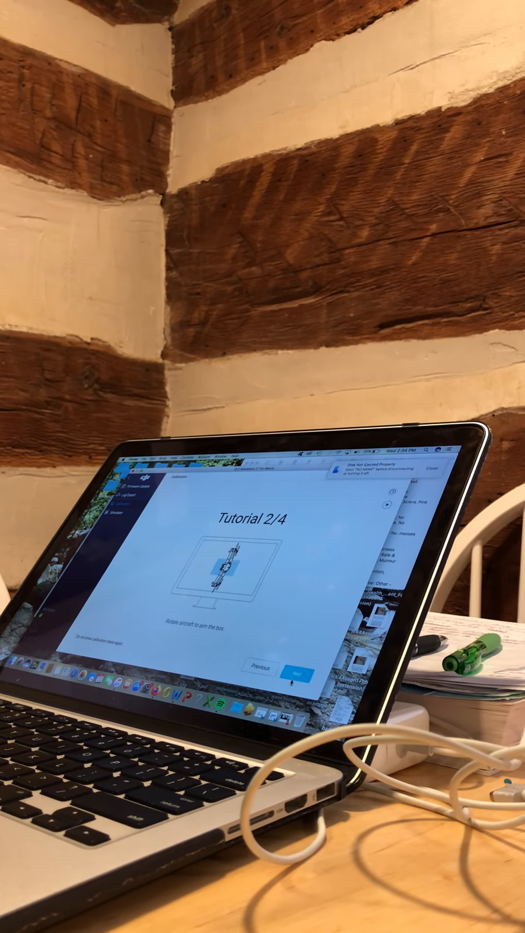
click(298, 676)
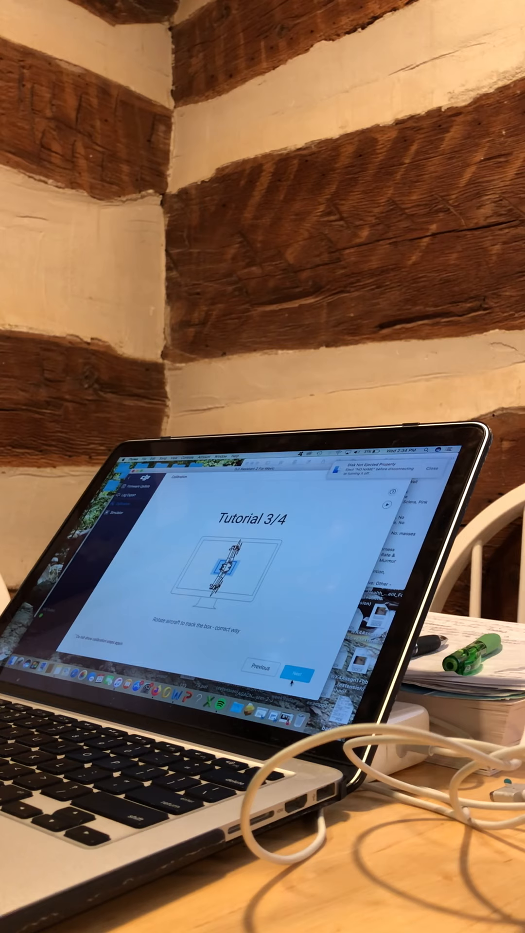
click(300, 674)
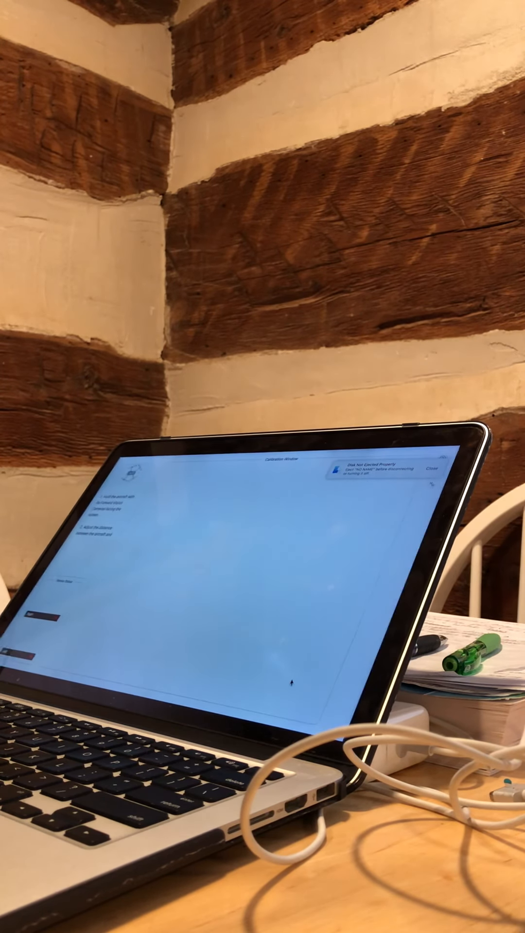